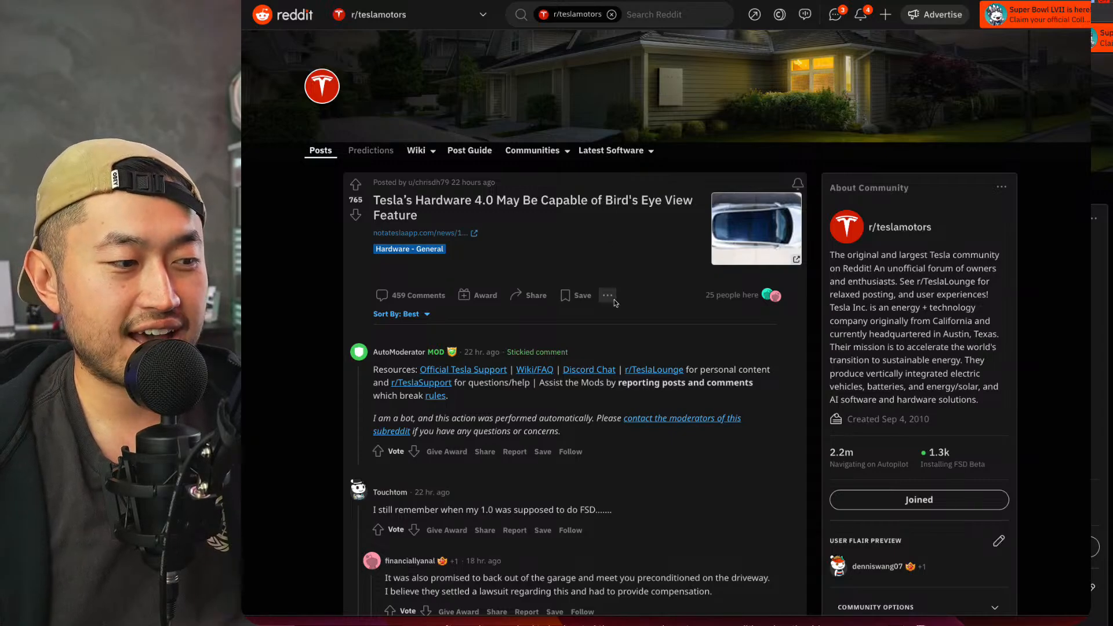
pyautogui.scroll(-3)
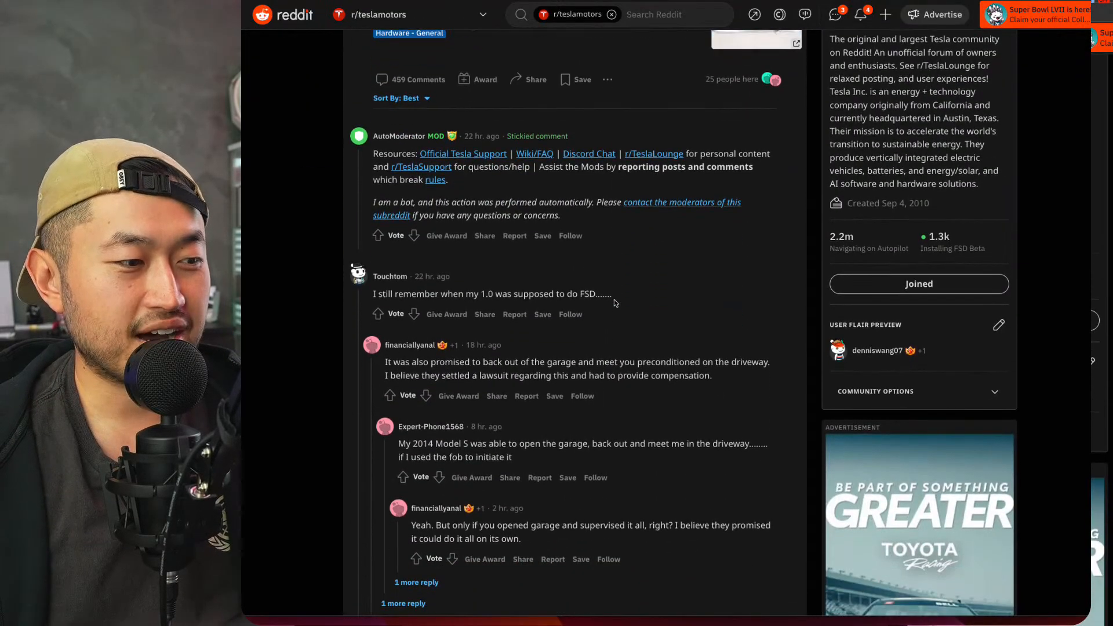
pyautogui.scroll(-3)
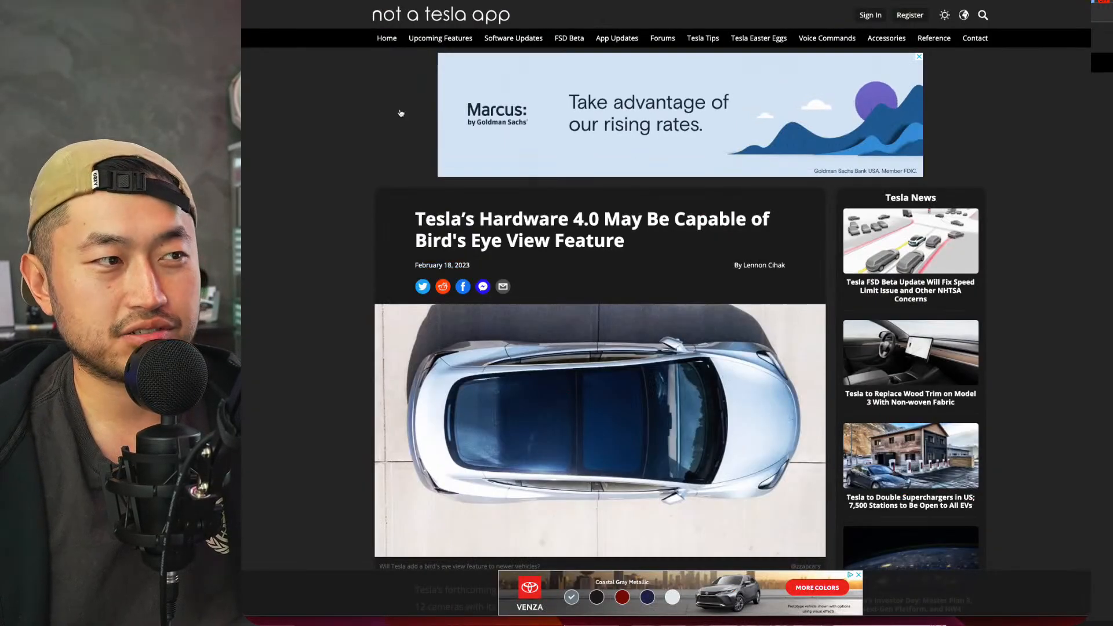
pyautogui.scroll(-3)
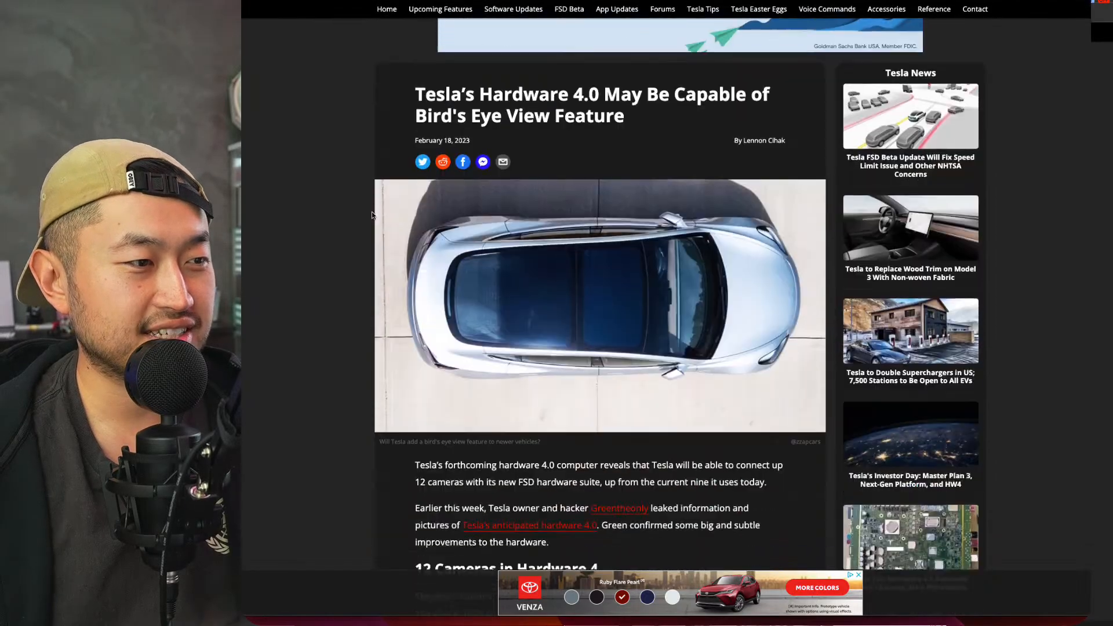
pyautogui.scroll(-3)
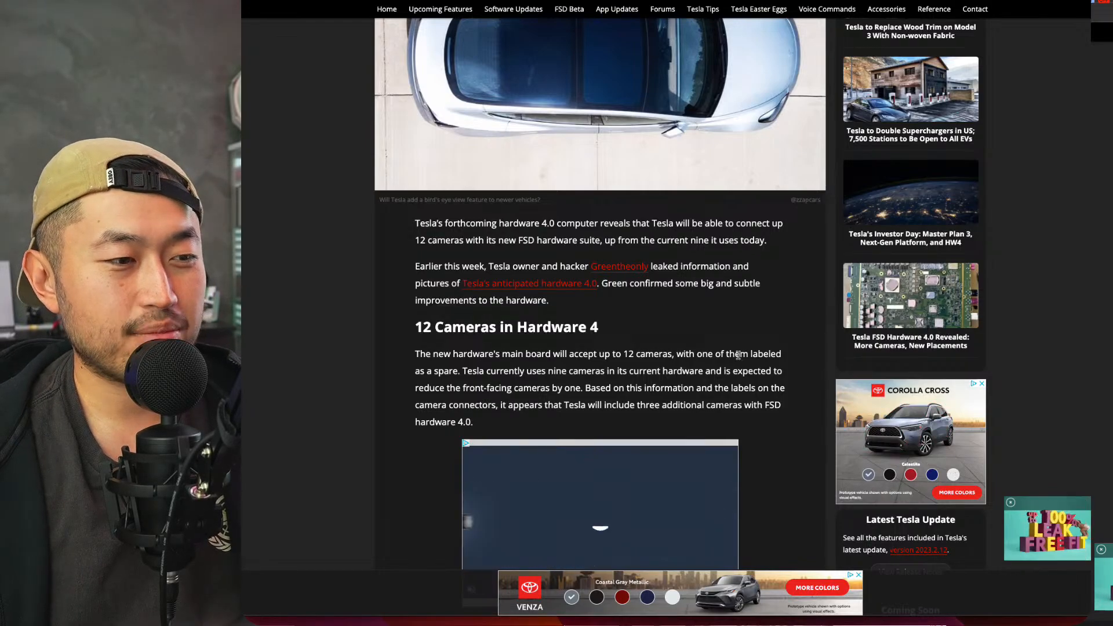
pyautogui.scroll(-3)
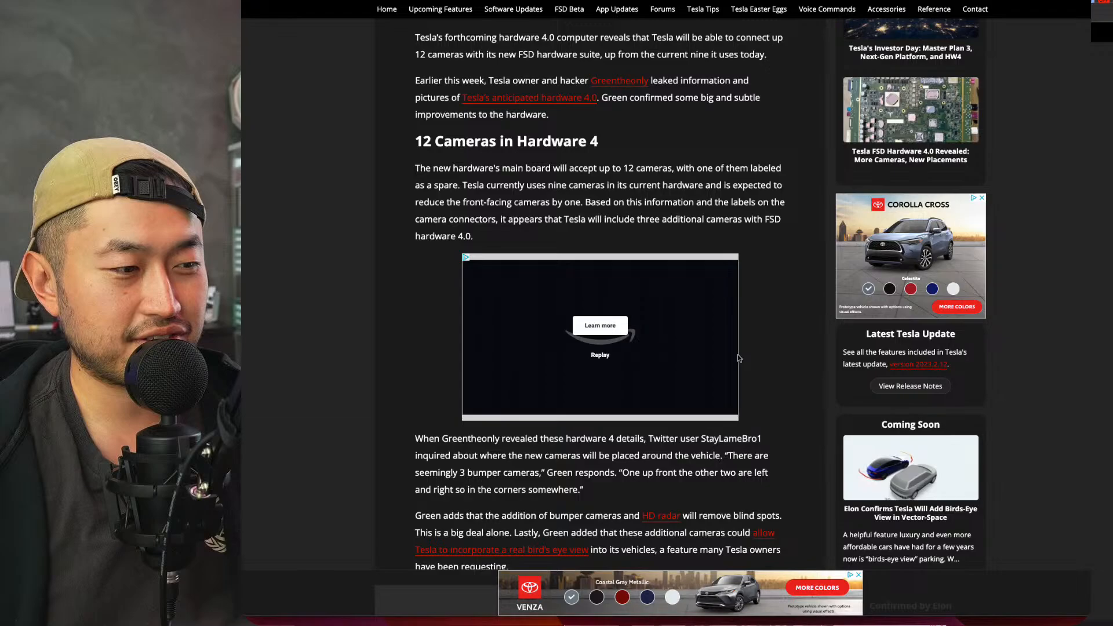
pyautogui.scroll(-3)
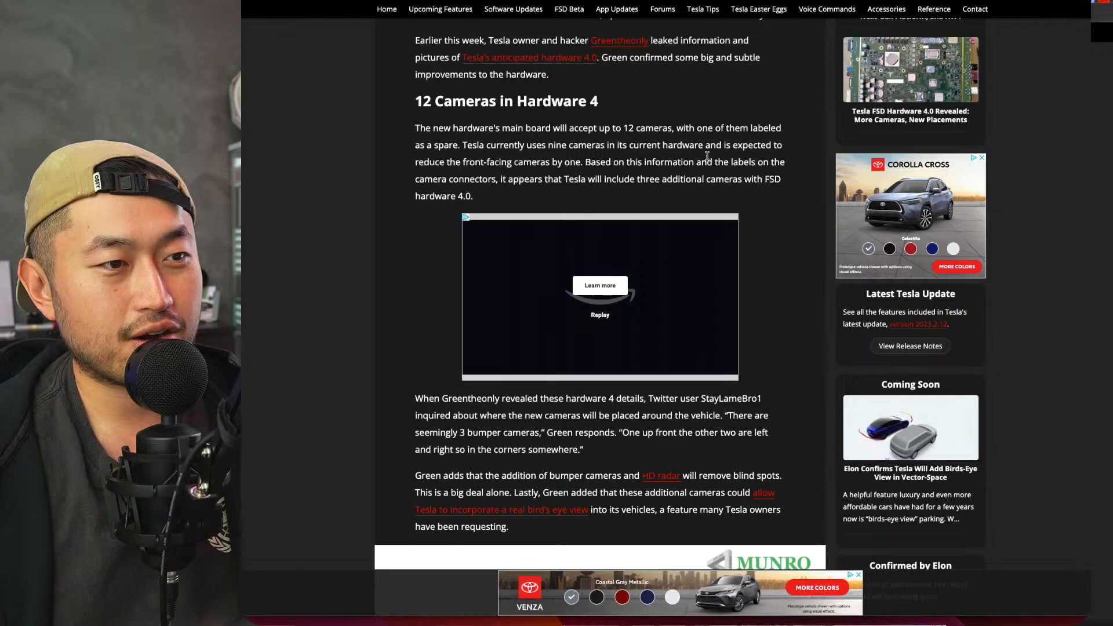
pyautogui.moveTo(460, 175)
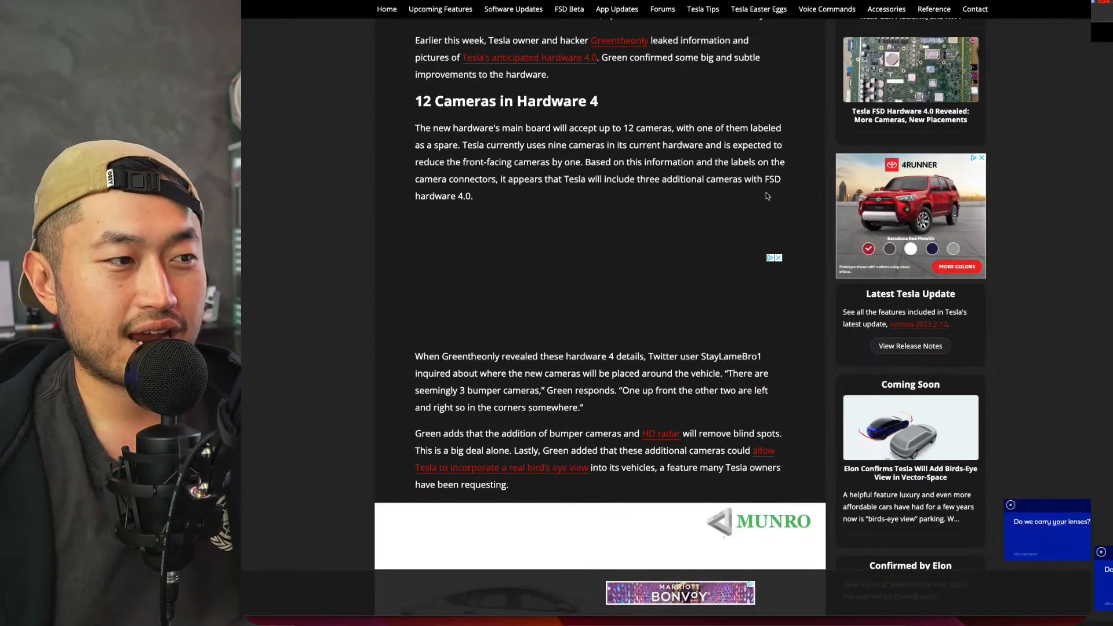
pyautogui.scroll(-3)
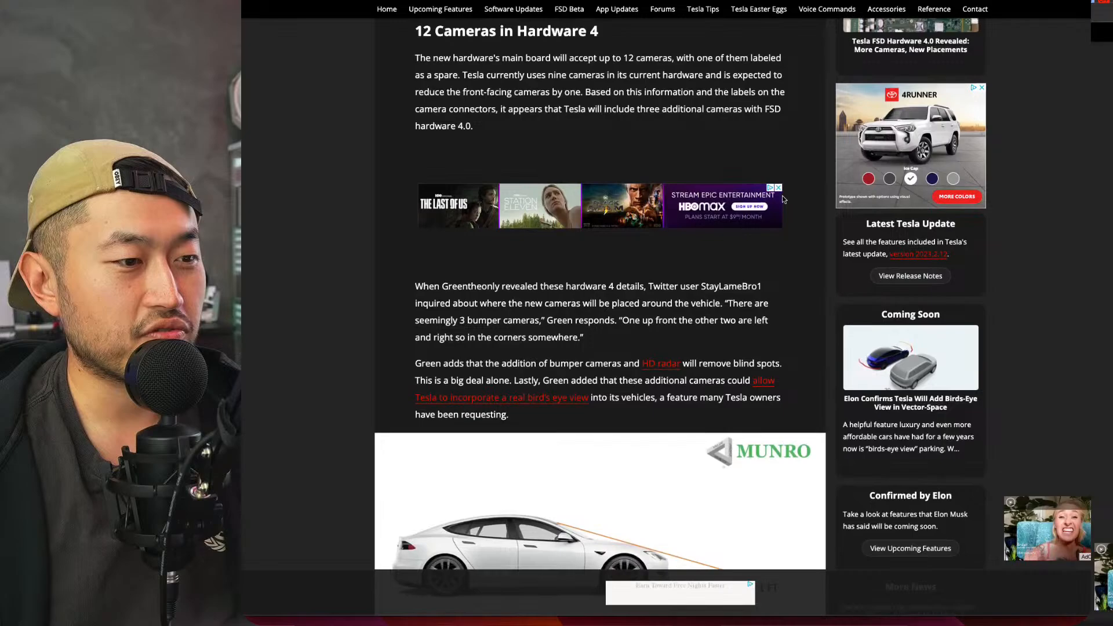
pyautogui.scroll(-3)
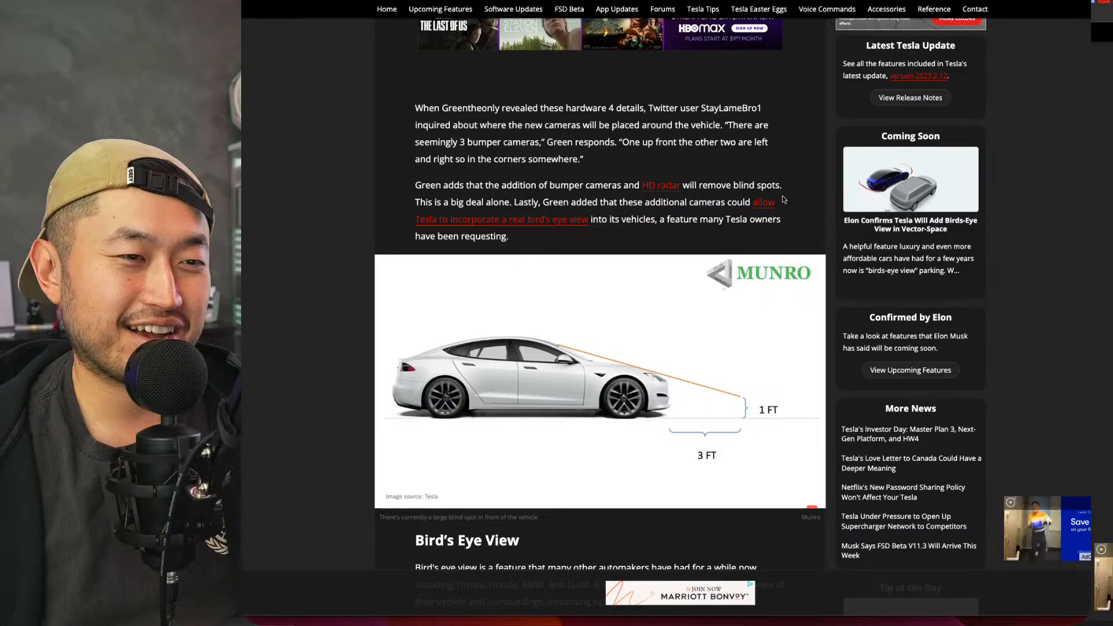
pyautogui.moveTo(803, 208)
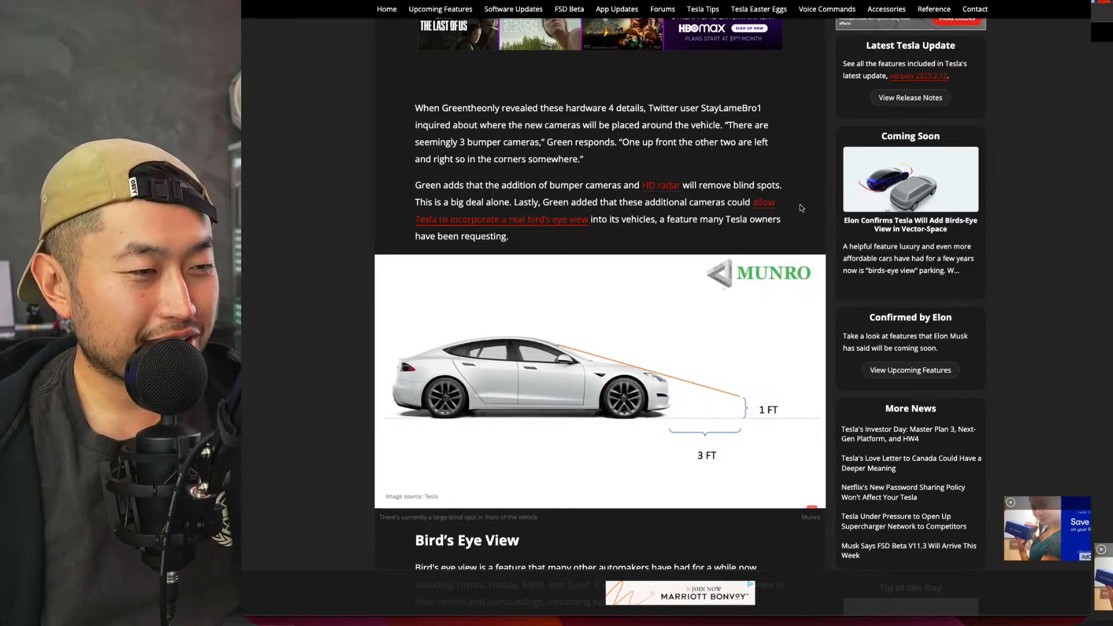
pyautogui.scroll(-3)
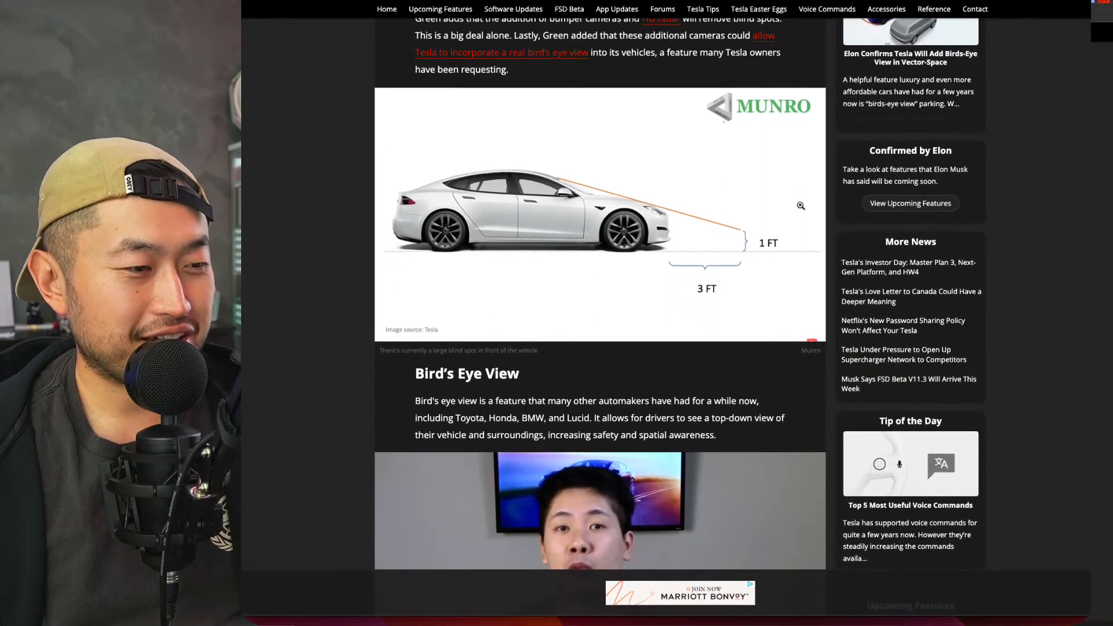
pyautogui.scroll(-3)
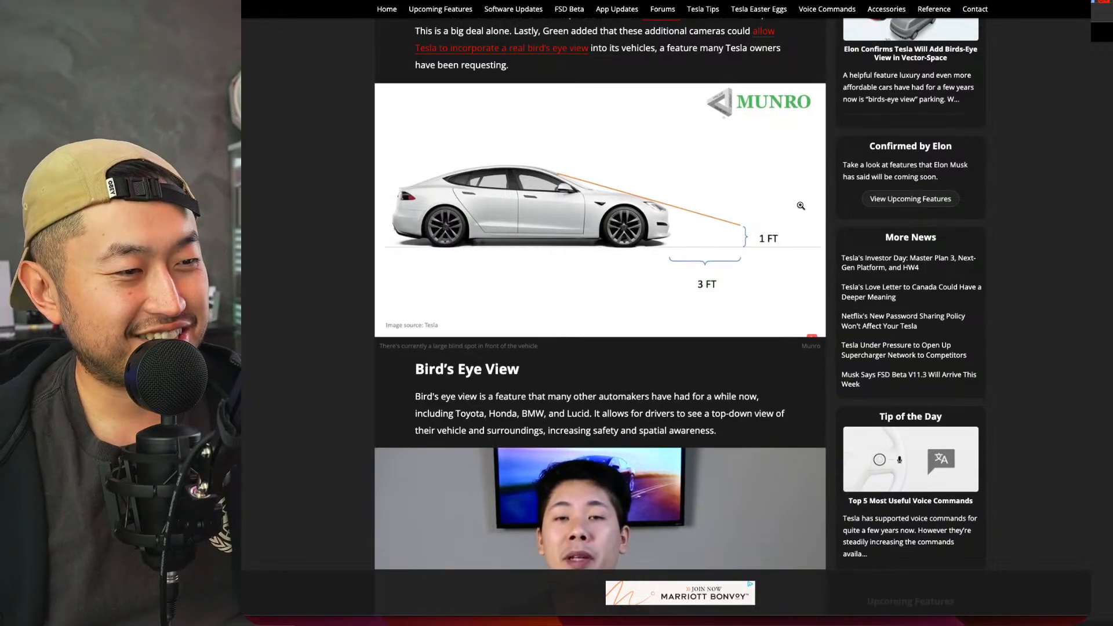
pyautogui.scroll(-3)
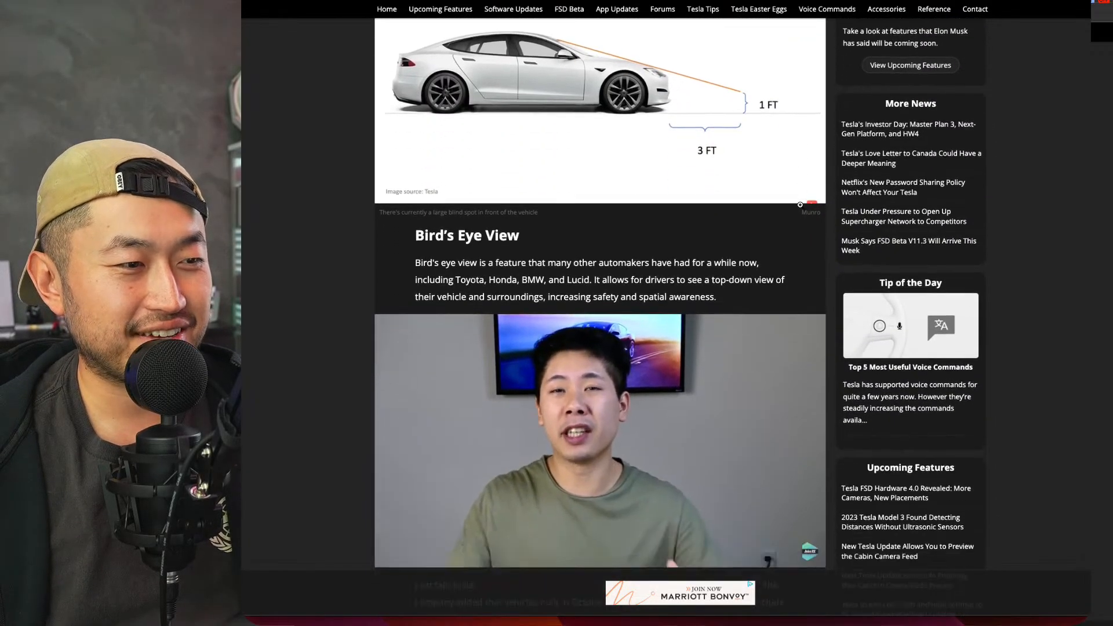
pyautogui.scroll(-3)
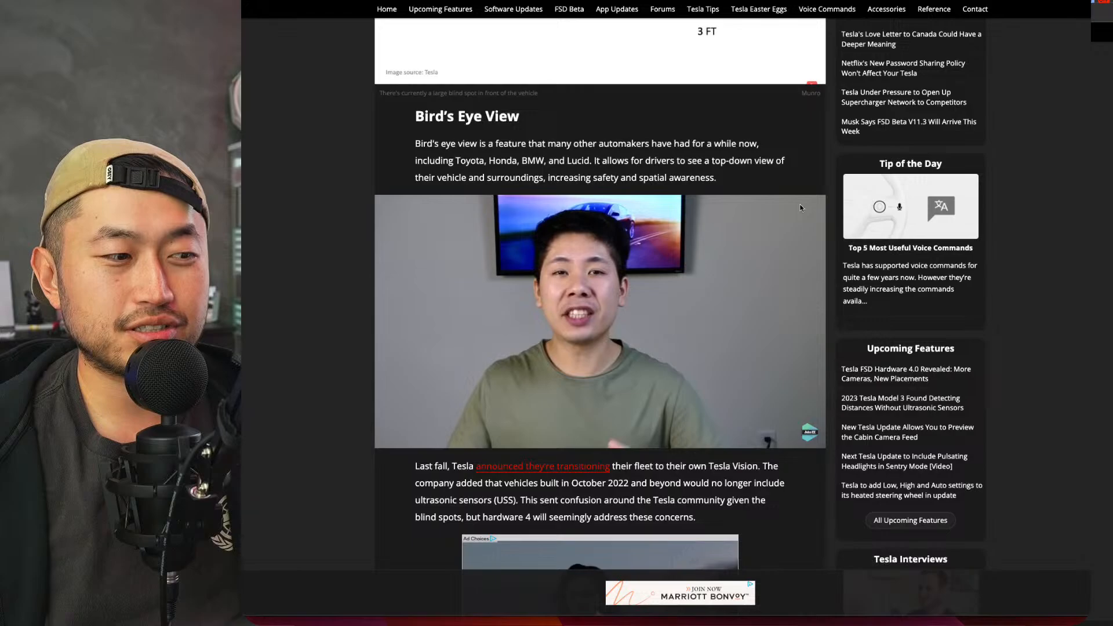
pyautogui.scroll(-3)
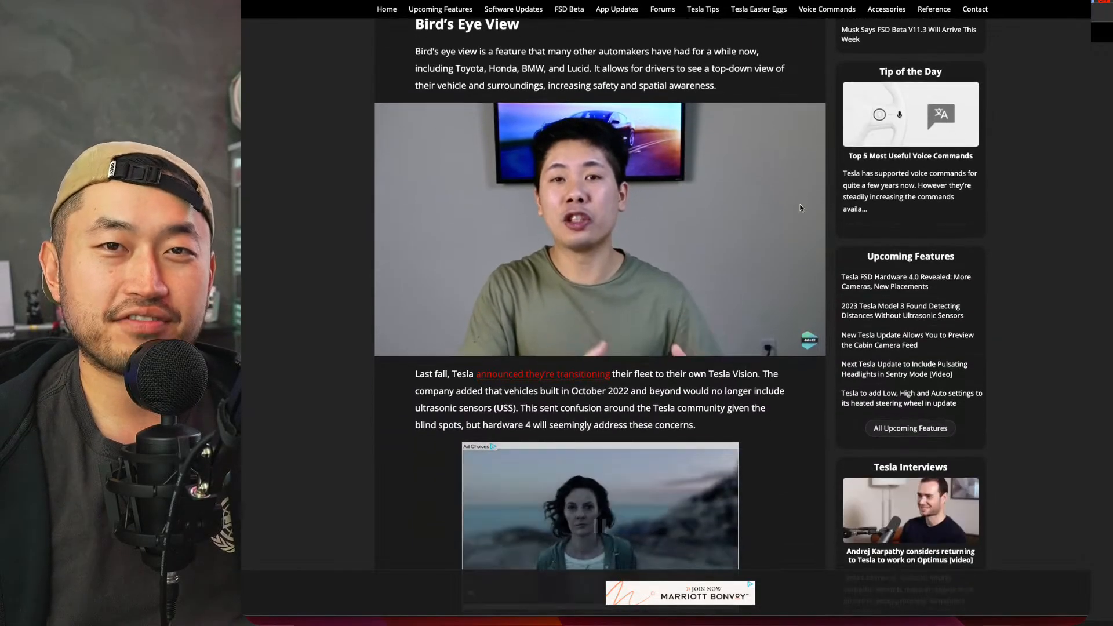
pyautogui.scroll(-3)
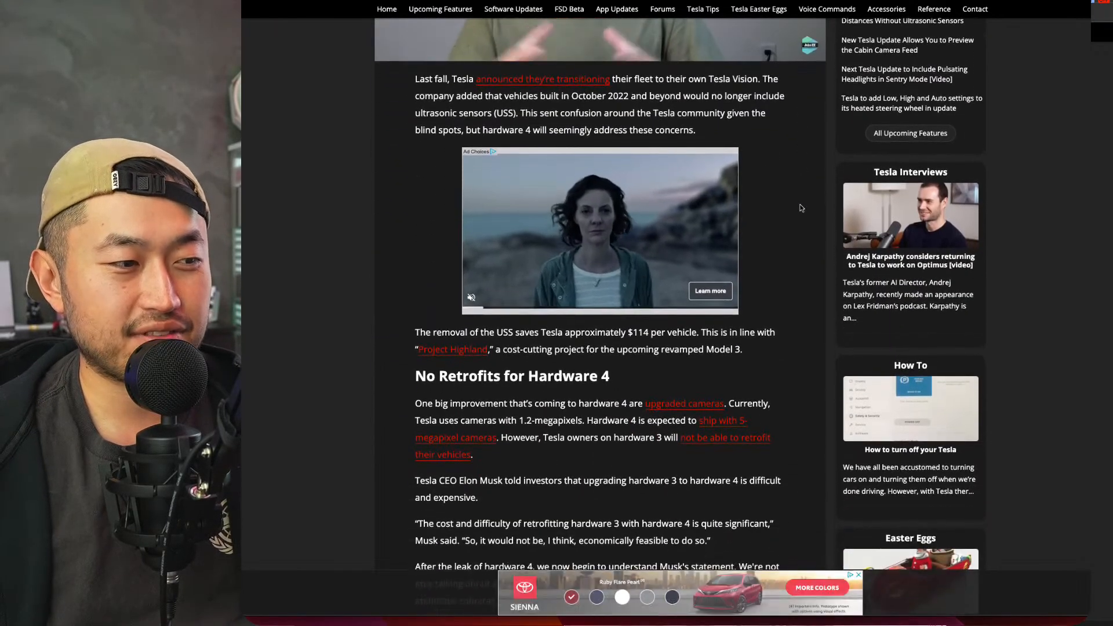
pyautogui.scroll(-3)
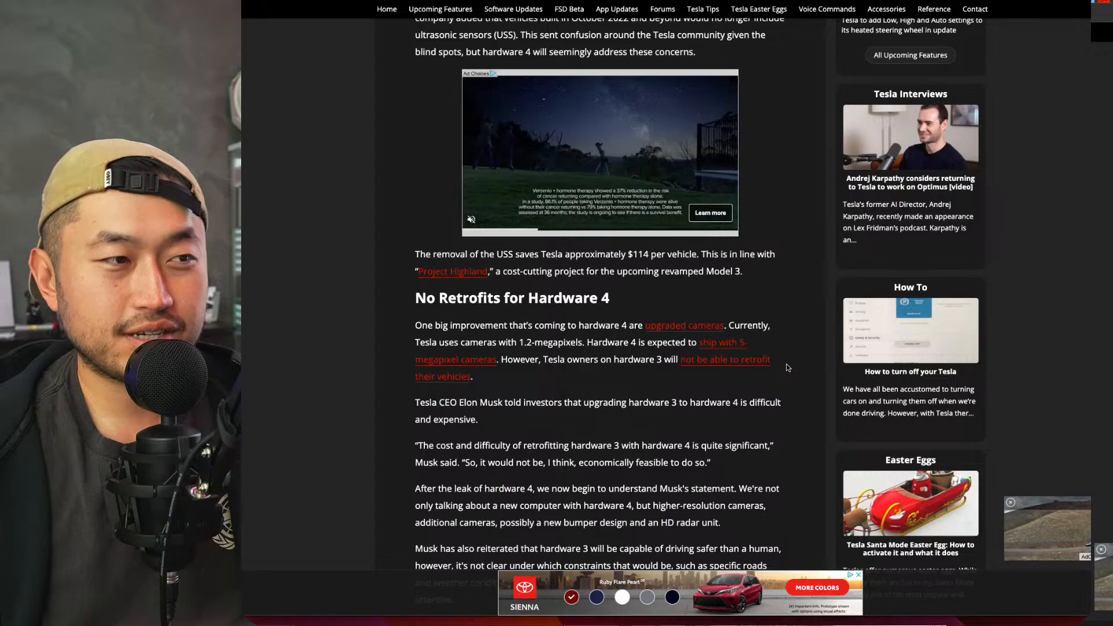
pyautogui.scroll(-3)
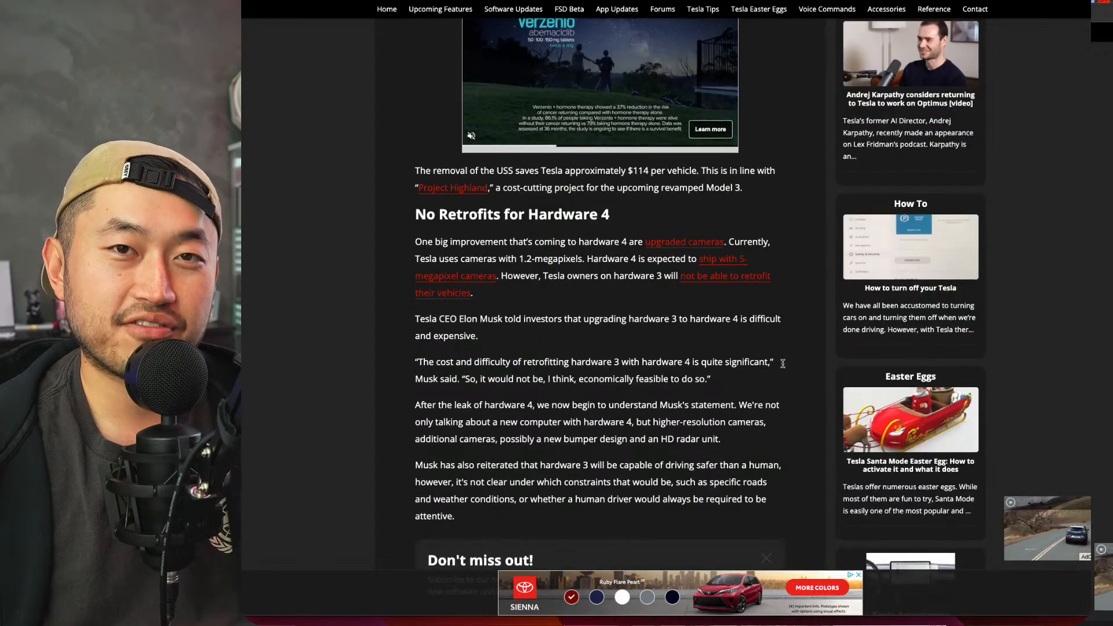
pyautogui.scroll(-3)
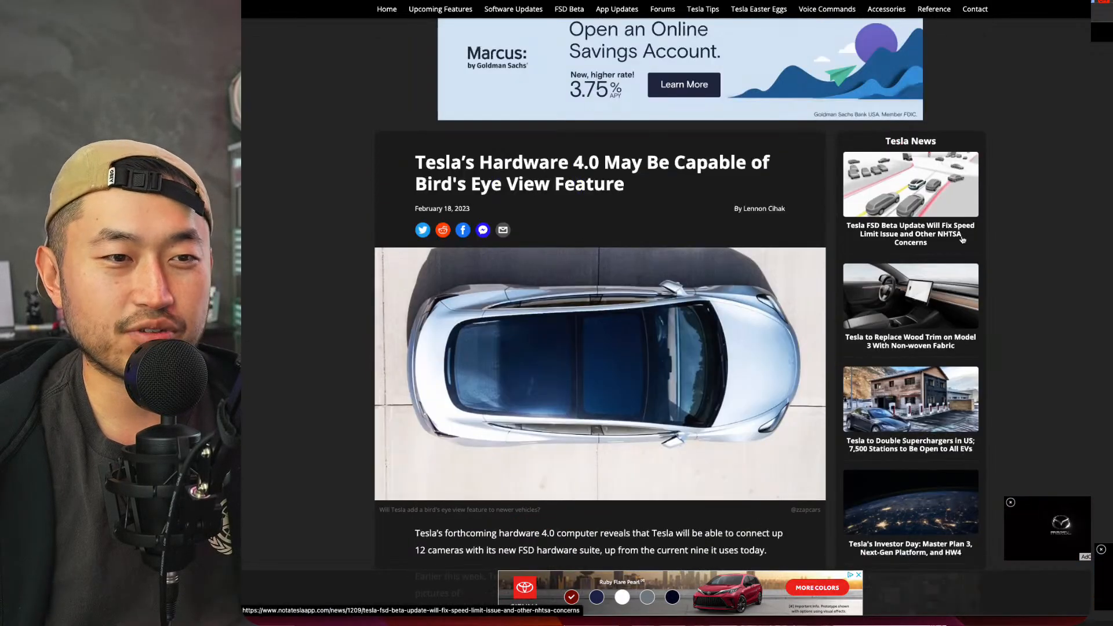
pyautogui.scroll(-3)
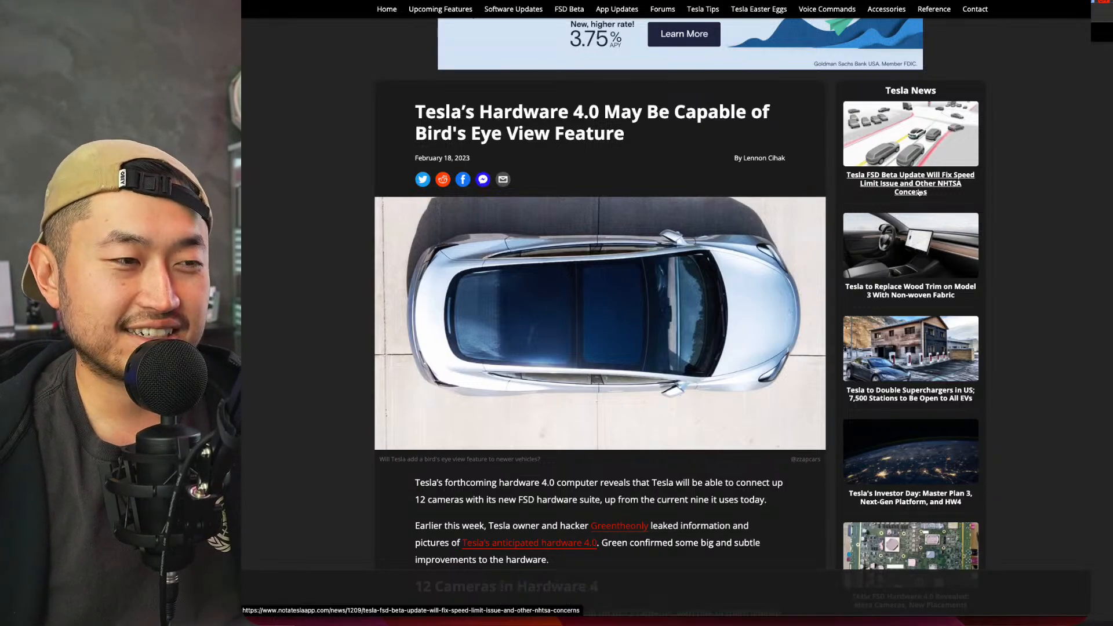
pyautogui.moveTo(1086, 253)
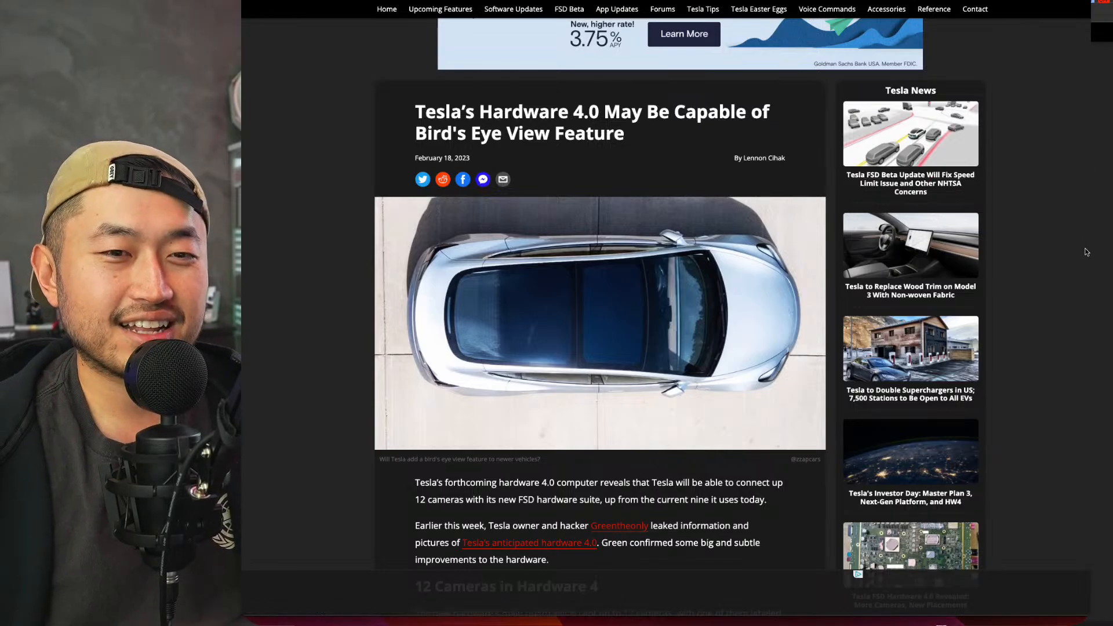